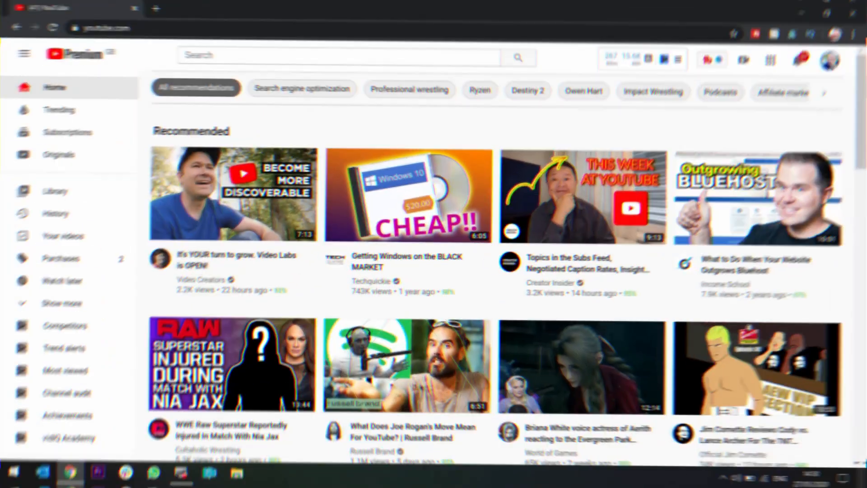
# Open the account menu from the profile avatar on the YouTube home page.
pyautogui.click(829, 60)
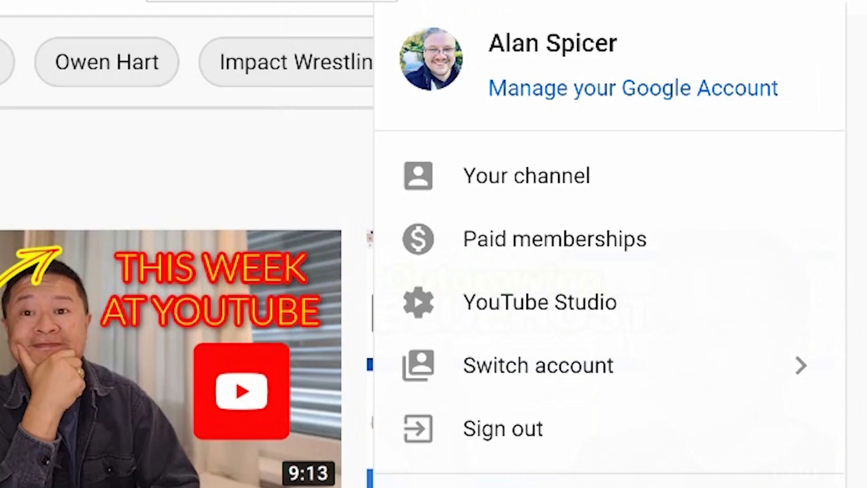
pyautogui.moveTo(525, 175)
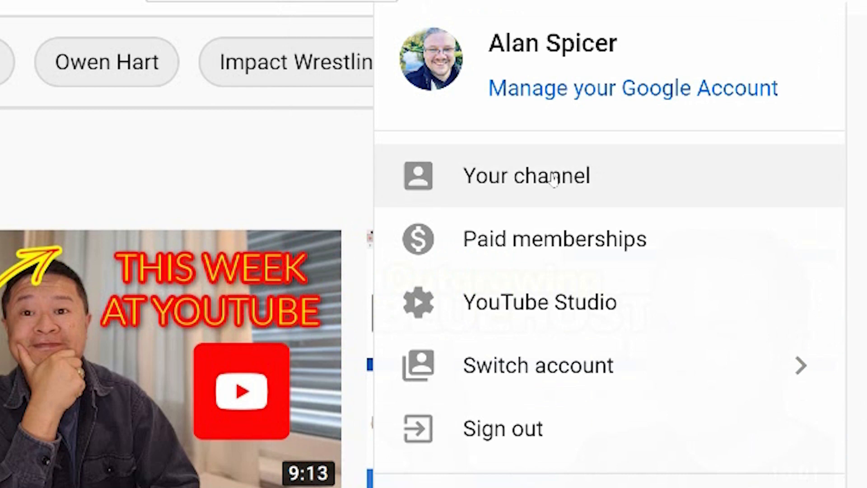
# Go to 'Your channel' to view the channel header, subscribers and uploads.
pyautogui.click(525, 175)
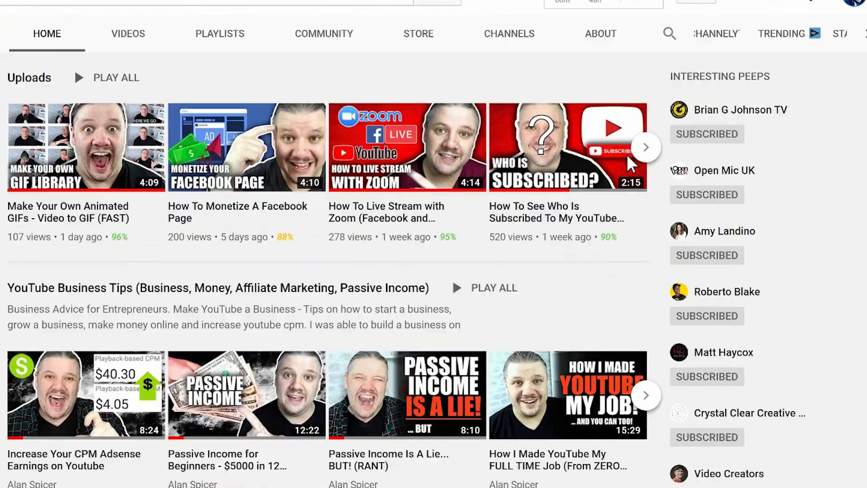
pyautogui.scroll(3)
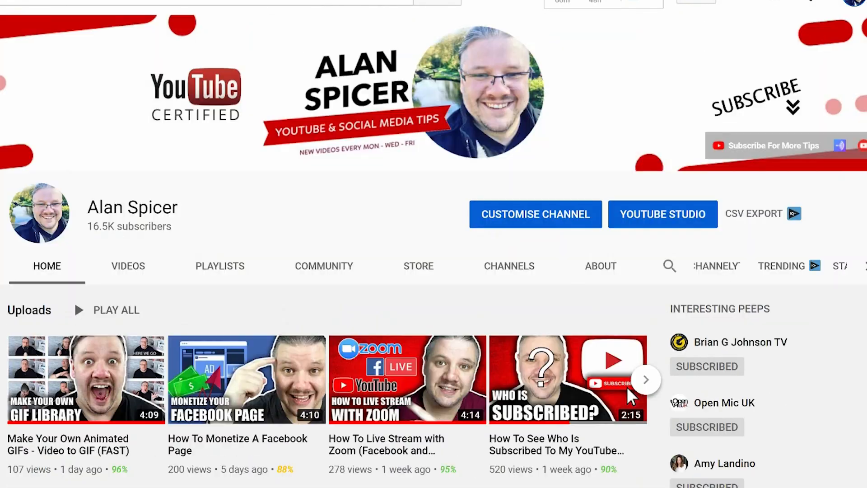
pyautogui.moveTo(629, 47)
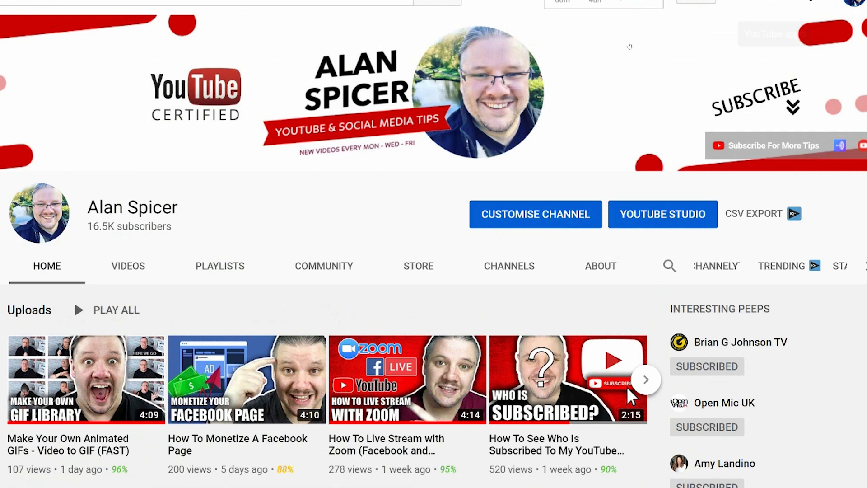
pyautogui.moveTo(377, 229)
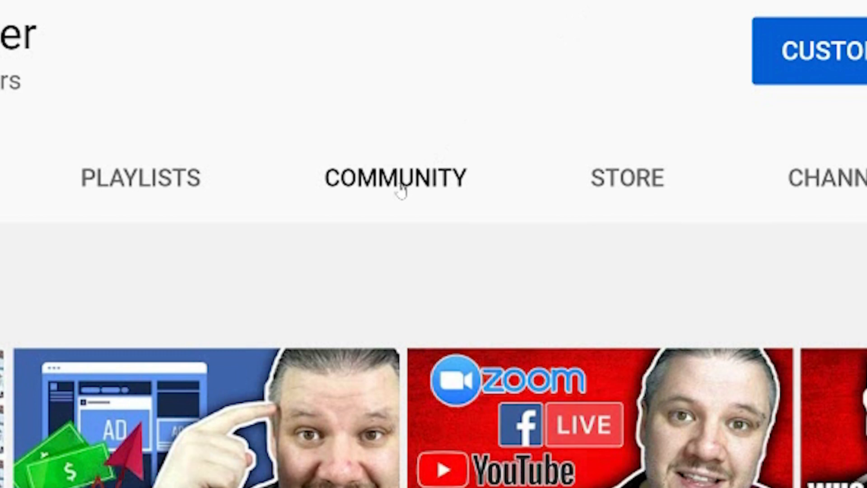
# Browse past polls and image posts on the Community tab, then return to the composer.
pyautogui.click(396, 177)
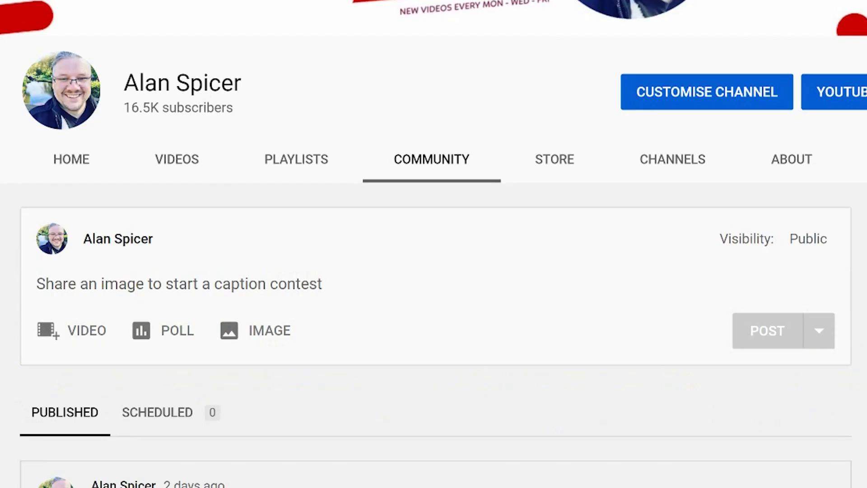
pyautogui.scroll(-3)
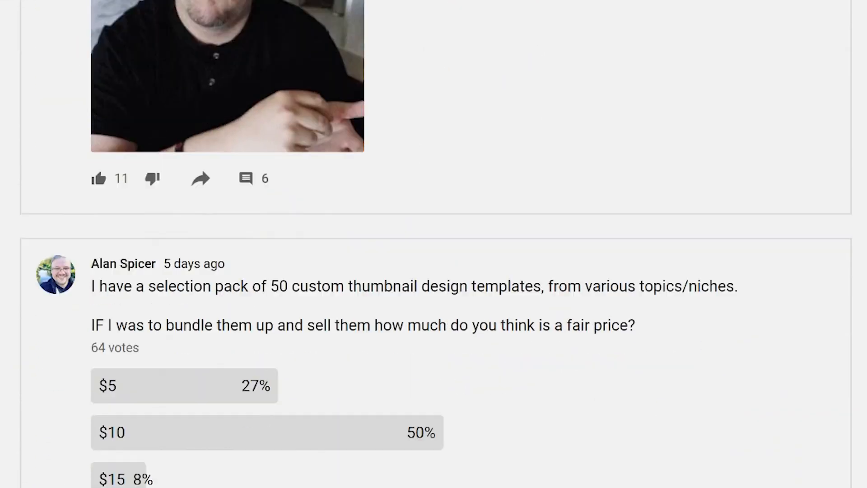
pyautogui.scroll(-3)
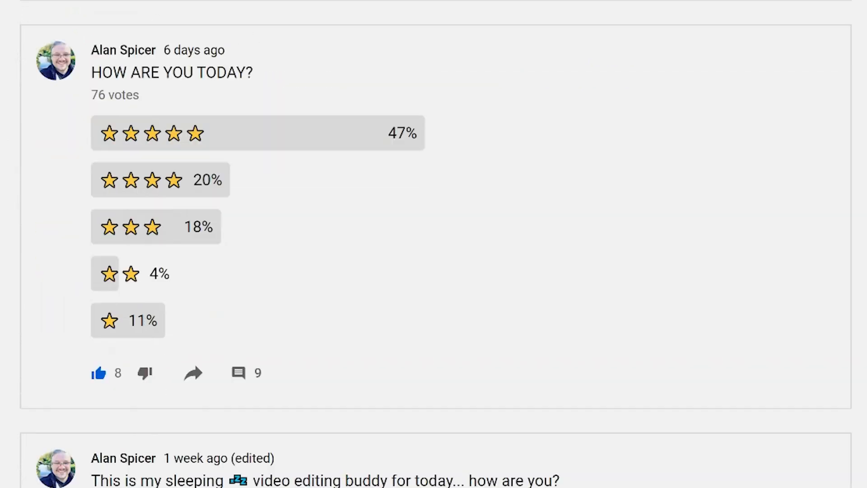
pyautogui.scroll(-3)
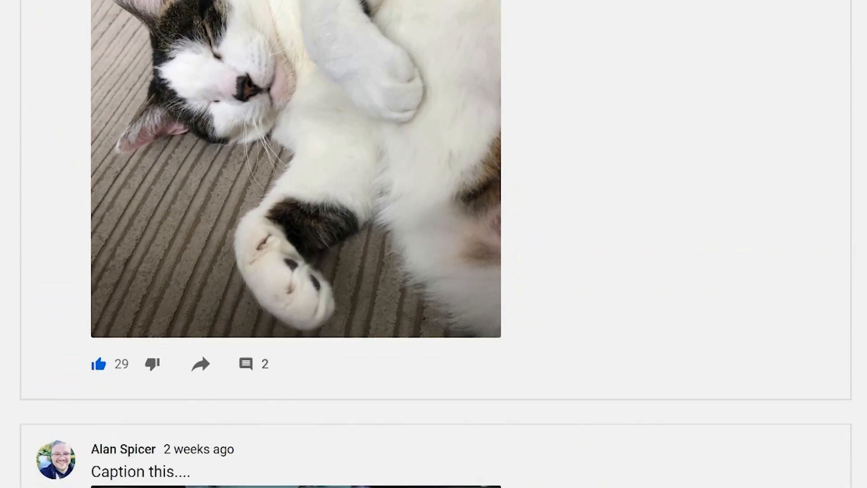
pyautogui.scroll(-3)
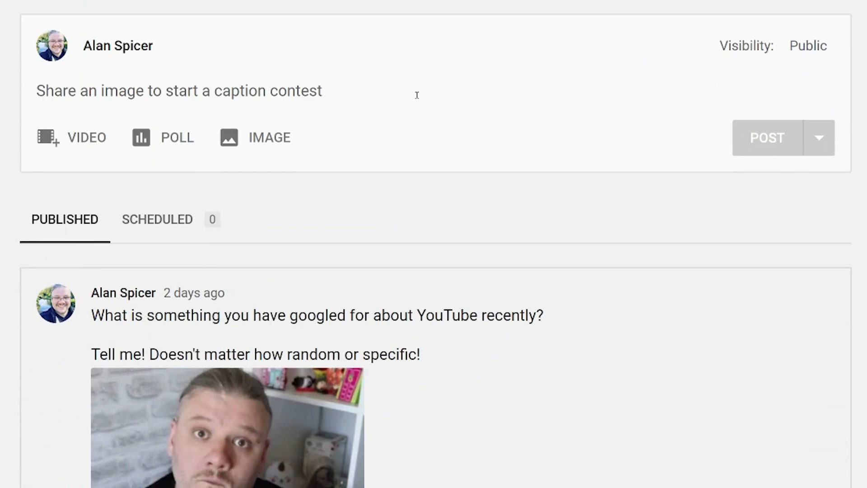
pyautogui.scroll(3)
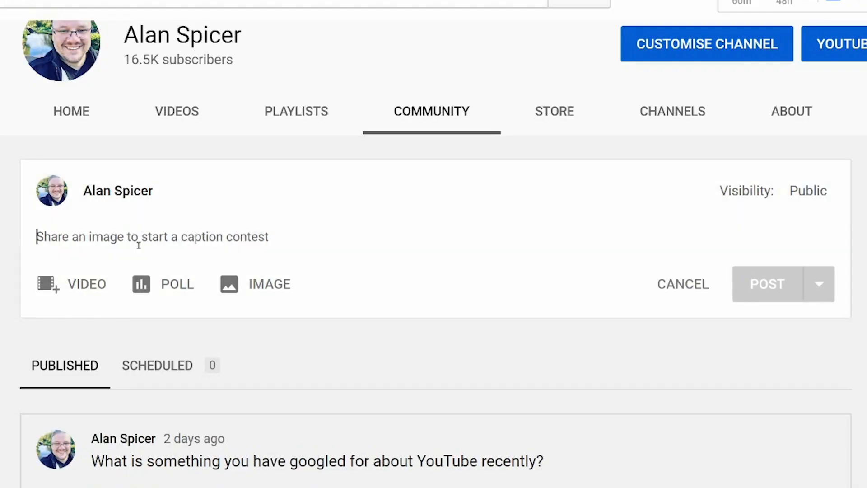
# Draft the 'How are you feeling today?' five-star poll and choose to schedule it.
pyautogui.click(162, 283)
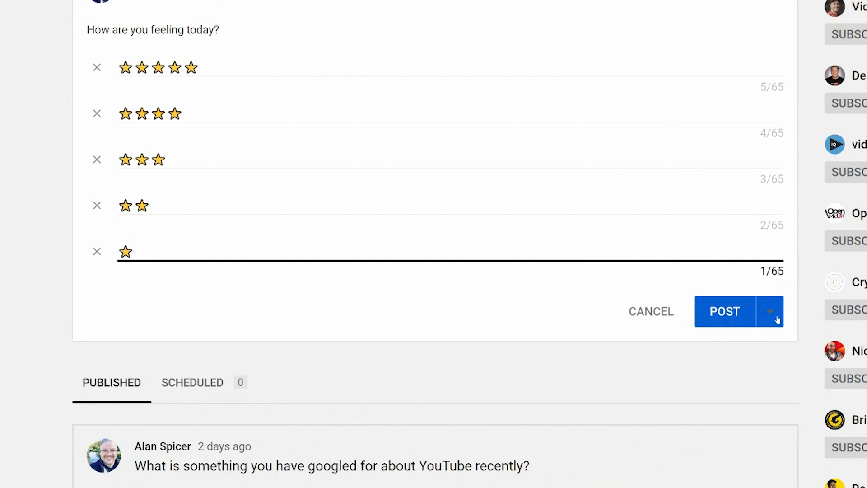
pyautogui.click(769, 310)
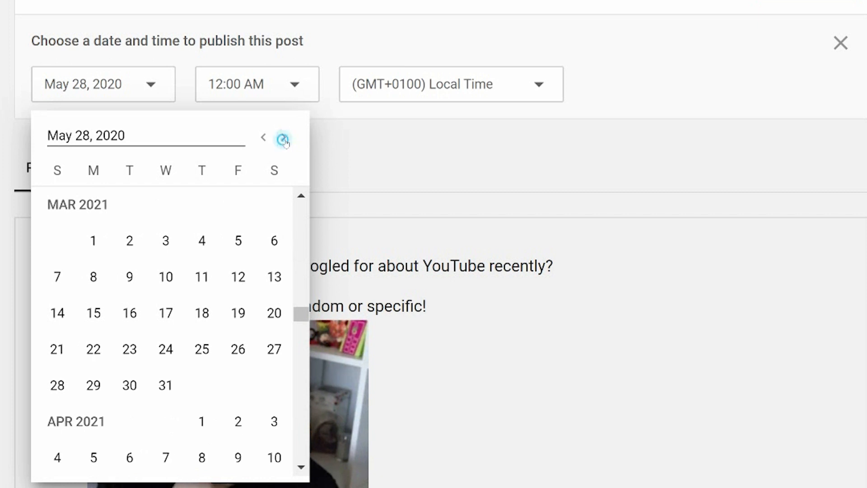
# Schedule the poll for May 28, 2020, 7:00 AM, (GMT-0700) Los Angeles time.
pyautogui.click(283, 138)
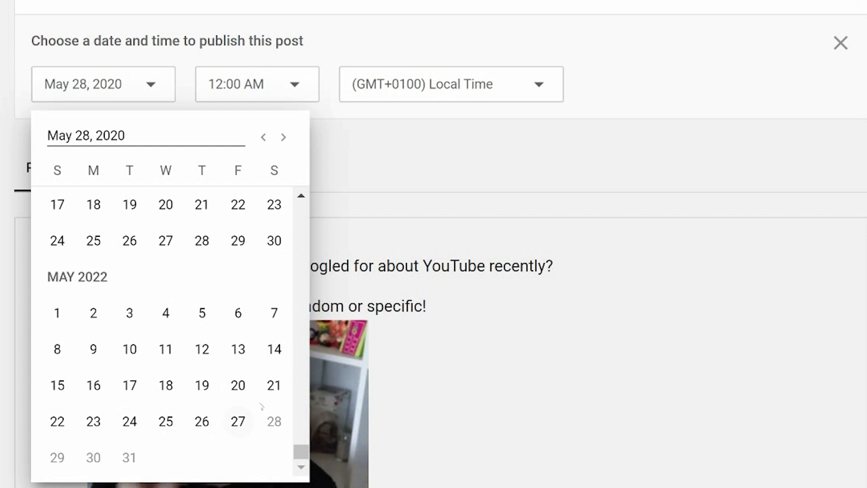
pyautogui.click(257, 84)
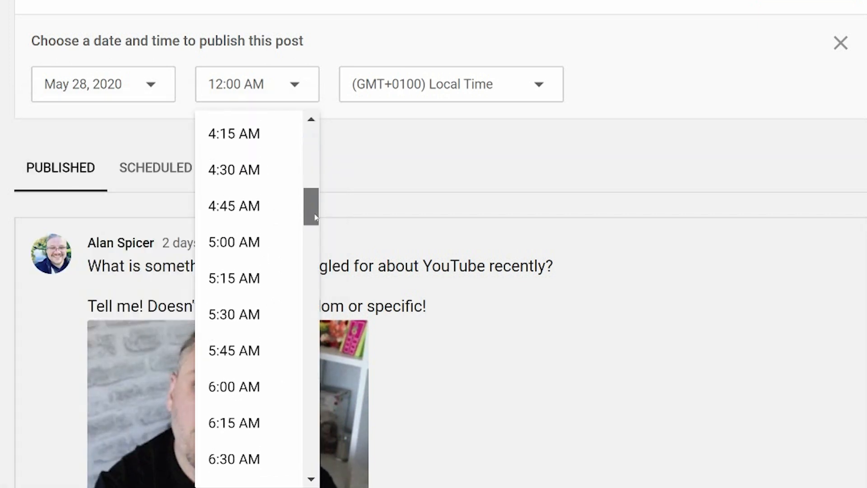
pyautogui.click(449, 84)
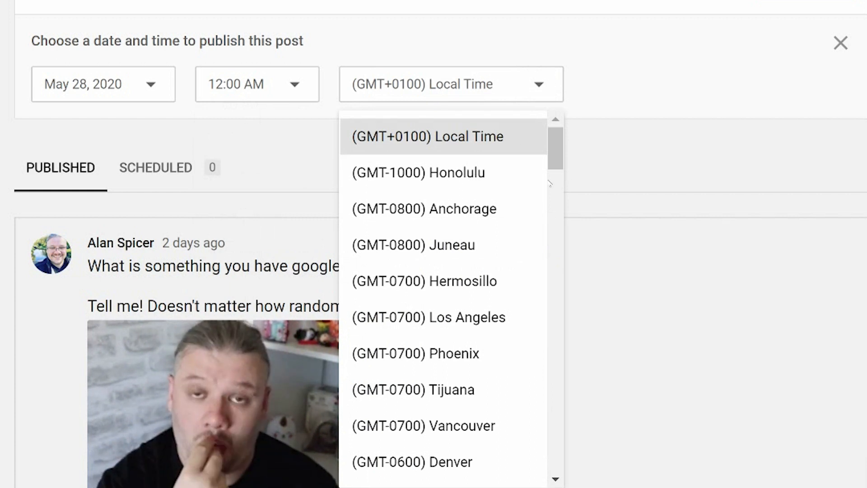
pyautogui.moveTo(489, 140)
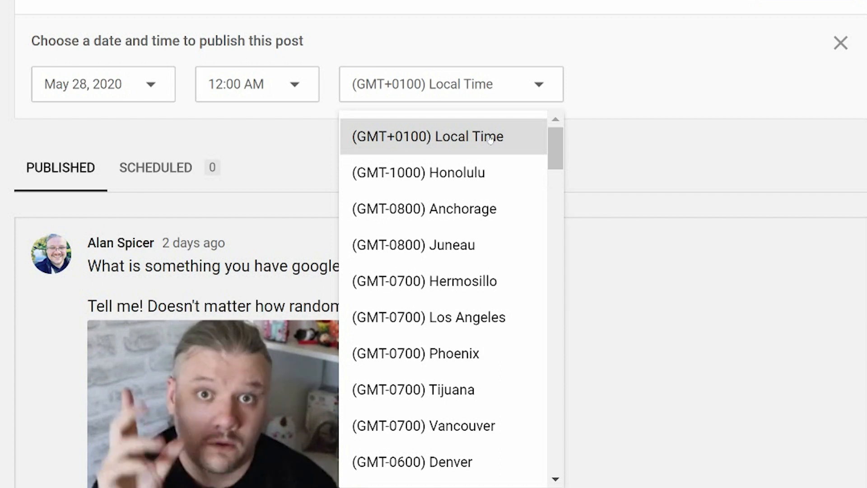
pyautogui.click(428, 317)
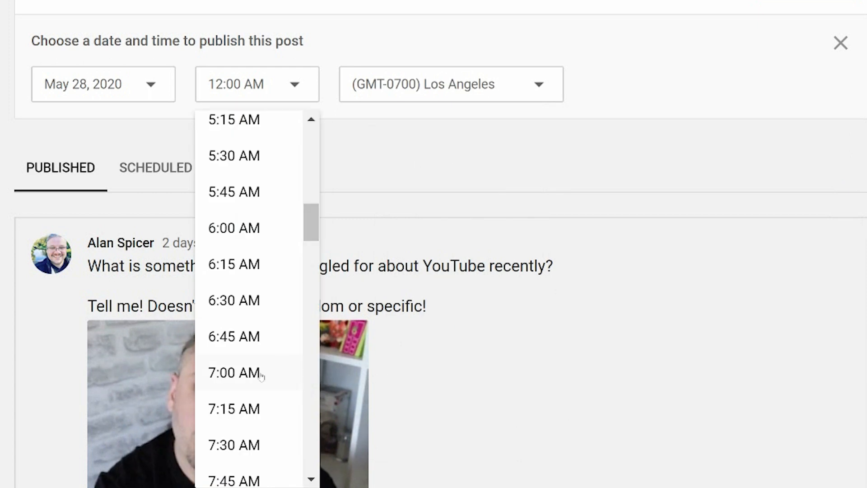
pyautogui.click(234, 373)
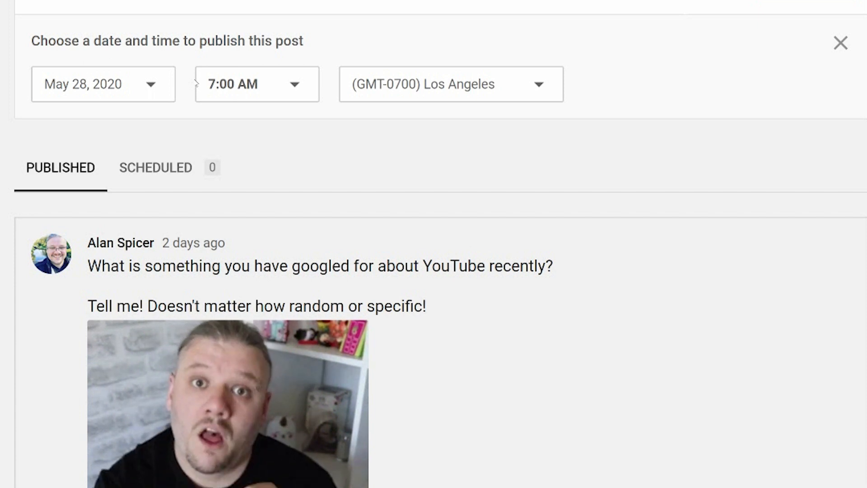
# Schedule the poll and confirm it in the SCHEDULED tab for May 27, 2:45 PM.
pyautogui.scroll(3)
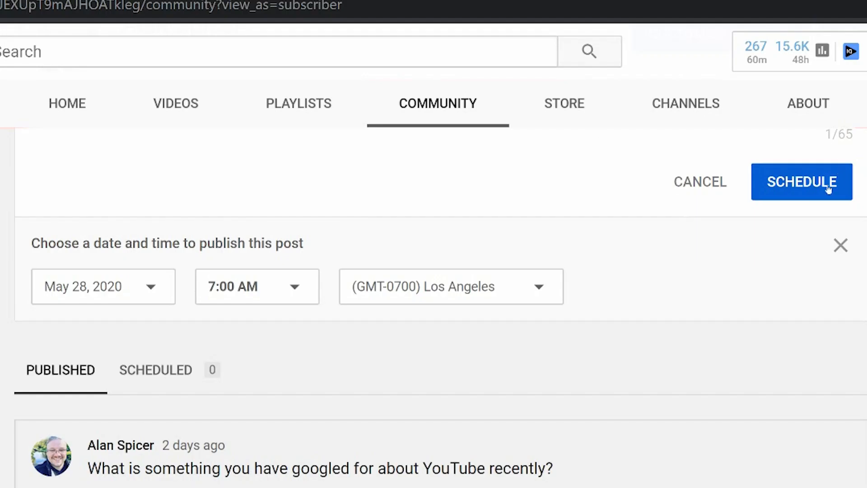
pyautogui.click(802, 182)
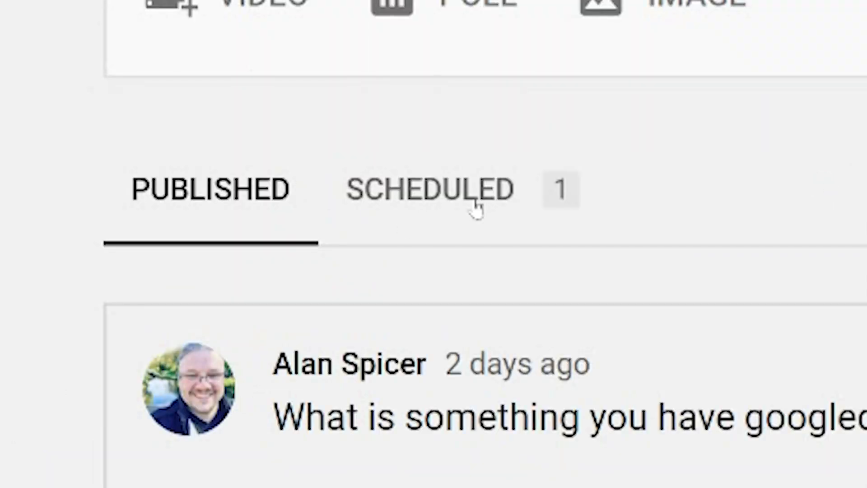
pyautogui.moveTo(451, 190)
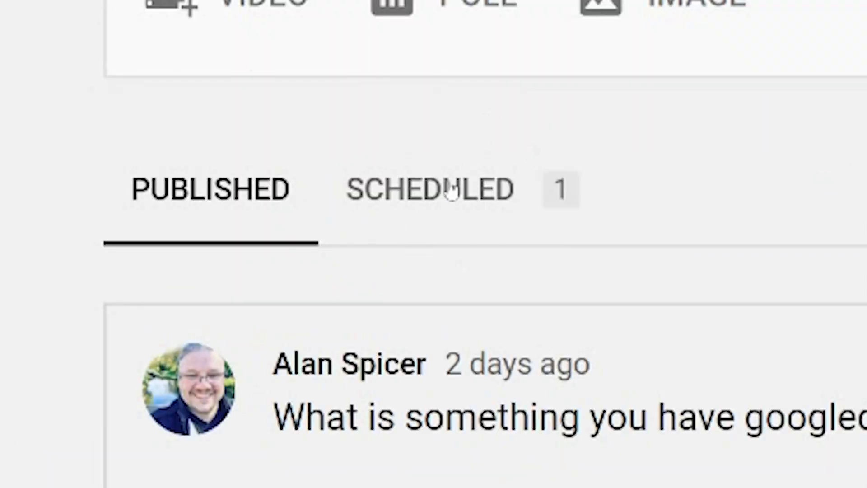
pyautogui.click(428, 189)
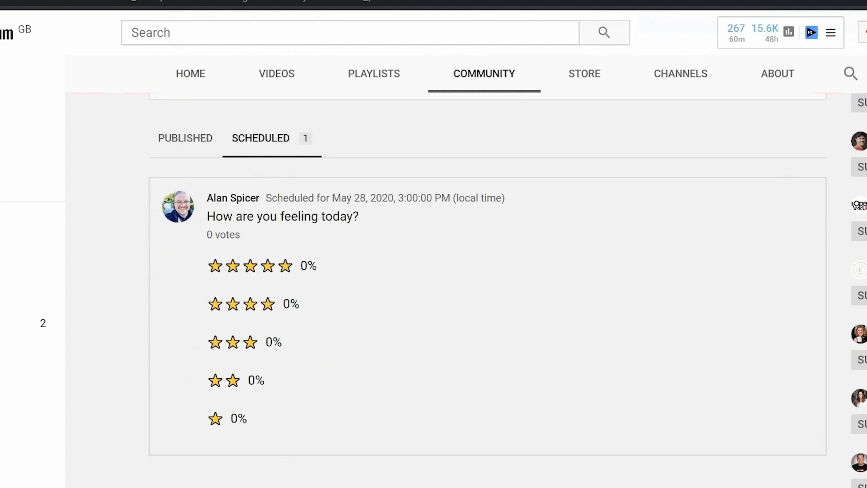
pyautogui.scroll(3)
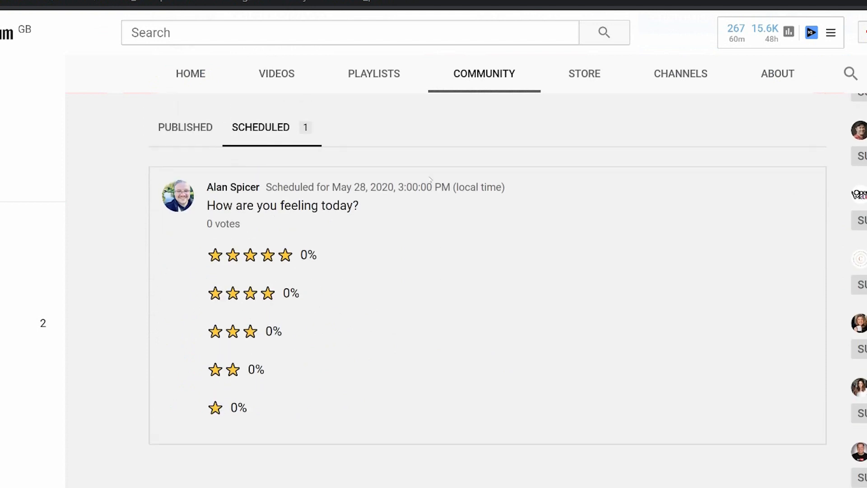
pyautogui.moveTo(361, 367)
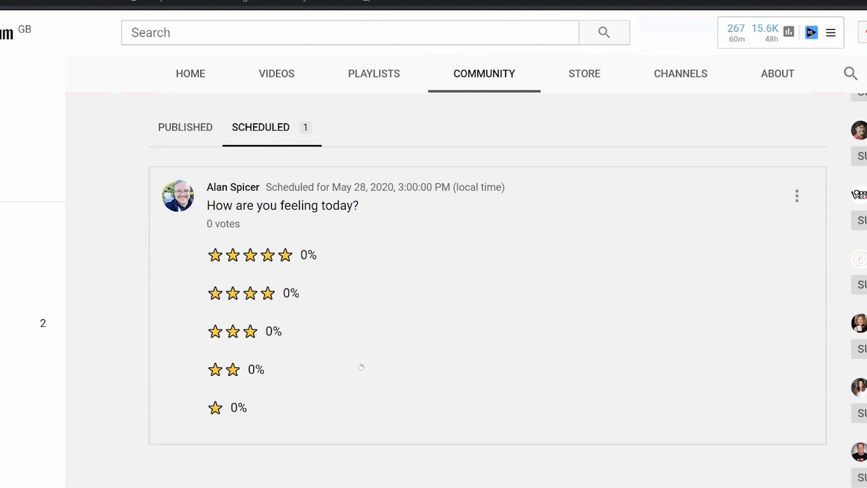
pyautogui.scroll(-3)
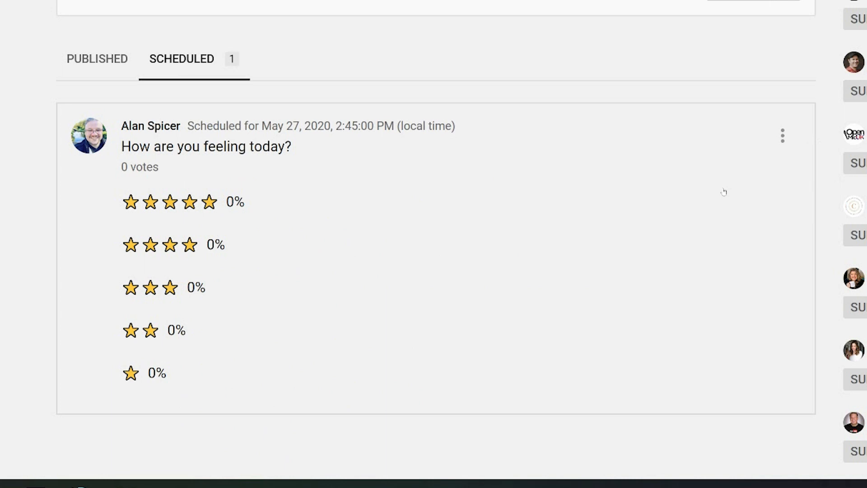
pyautogui.moveTo(819, 172)
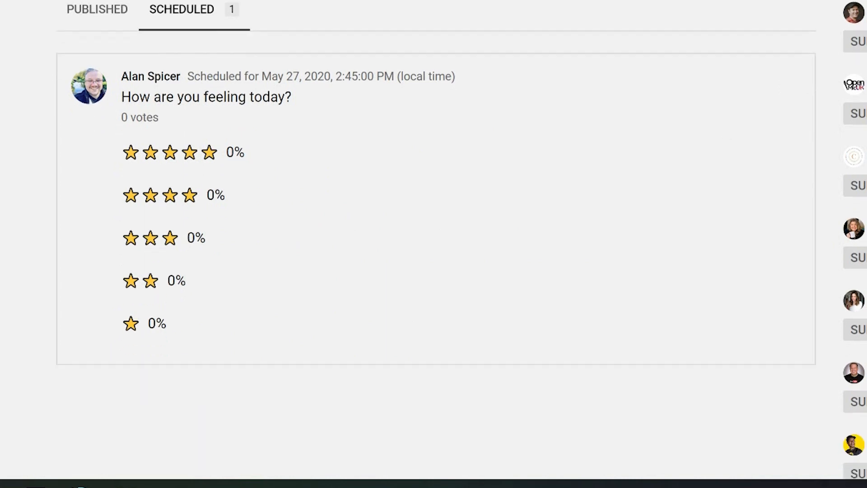
# Open the scheduled poll's Edit view, close it, and reopen its edit/delete menu.
pyautogui.click(589, 181)
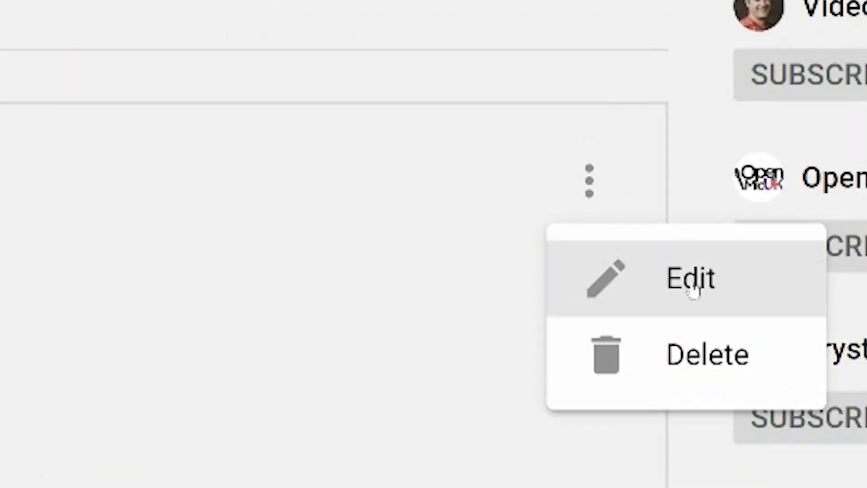
pyautogui.click(690, 278)
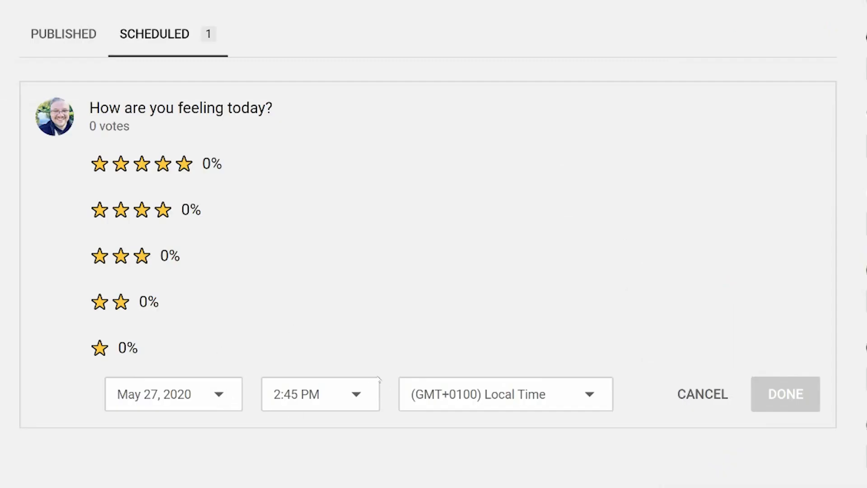
pyautogui.moveTo(806, 207)
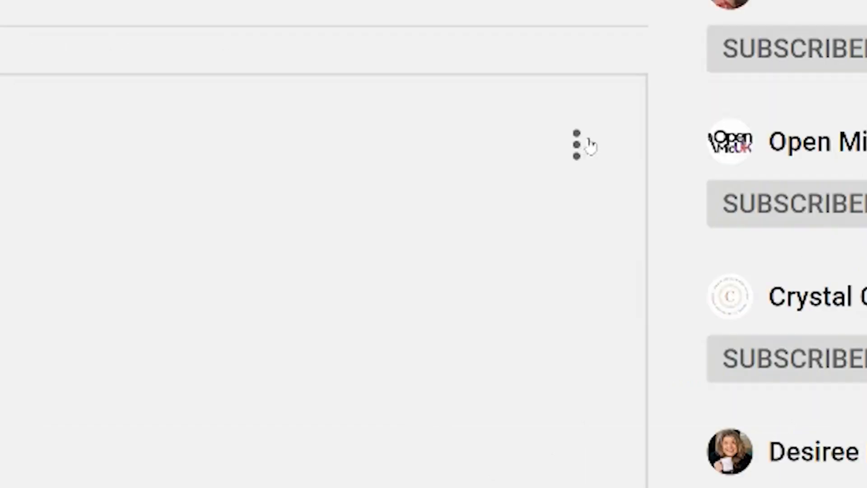
pyautogui.click(577, 145)
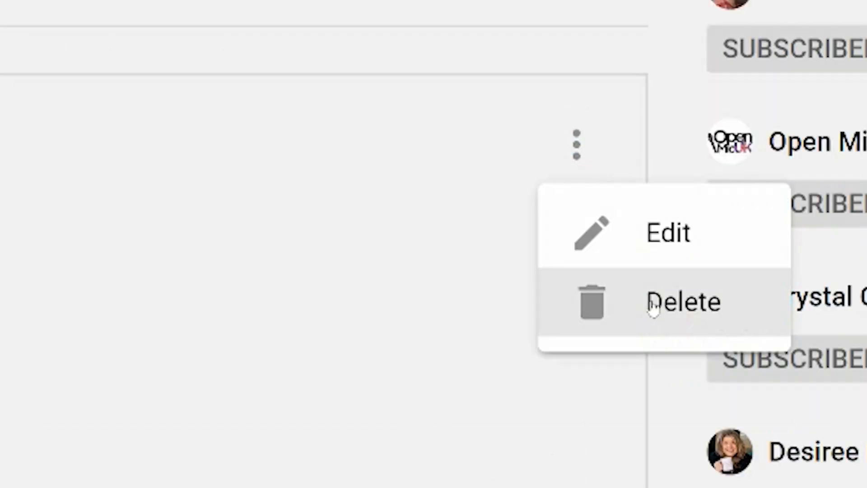